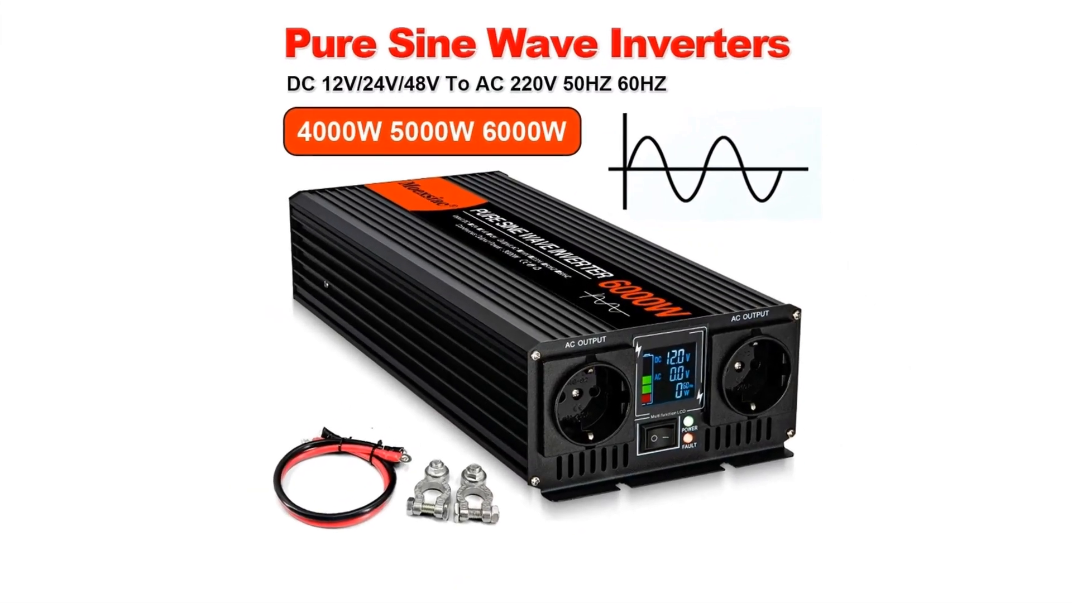
scroll(down, 3)
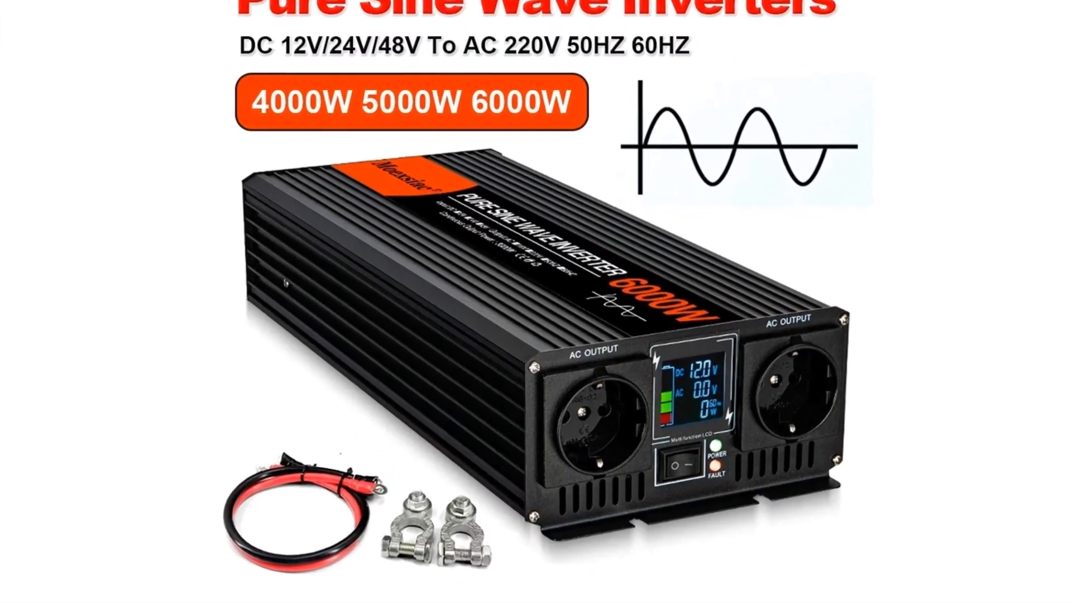
scroll(down, 3)
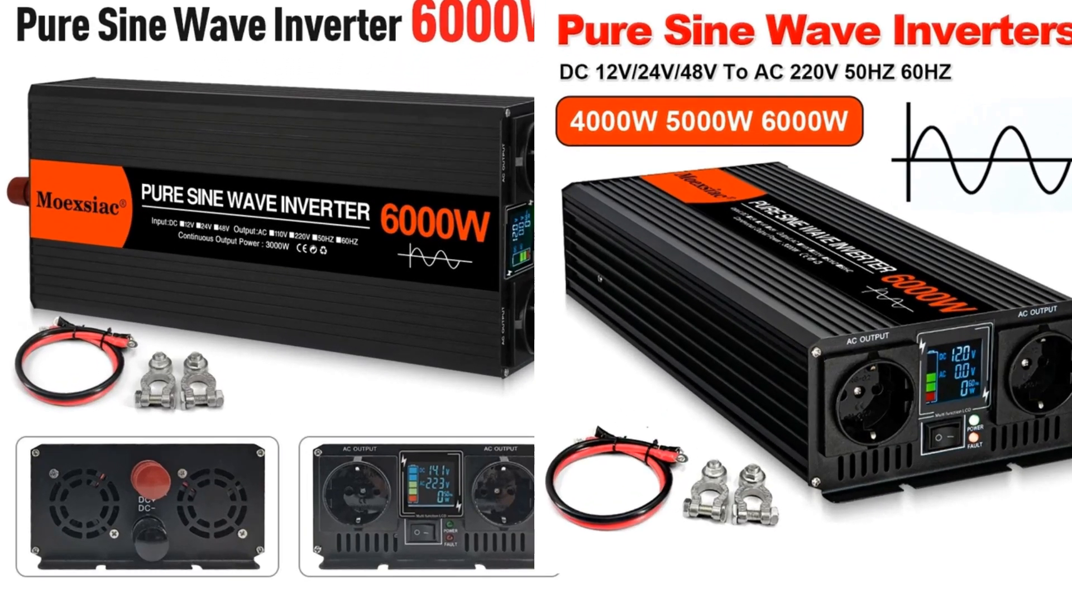
scroll(down, 3)
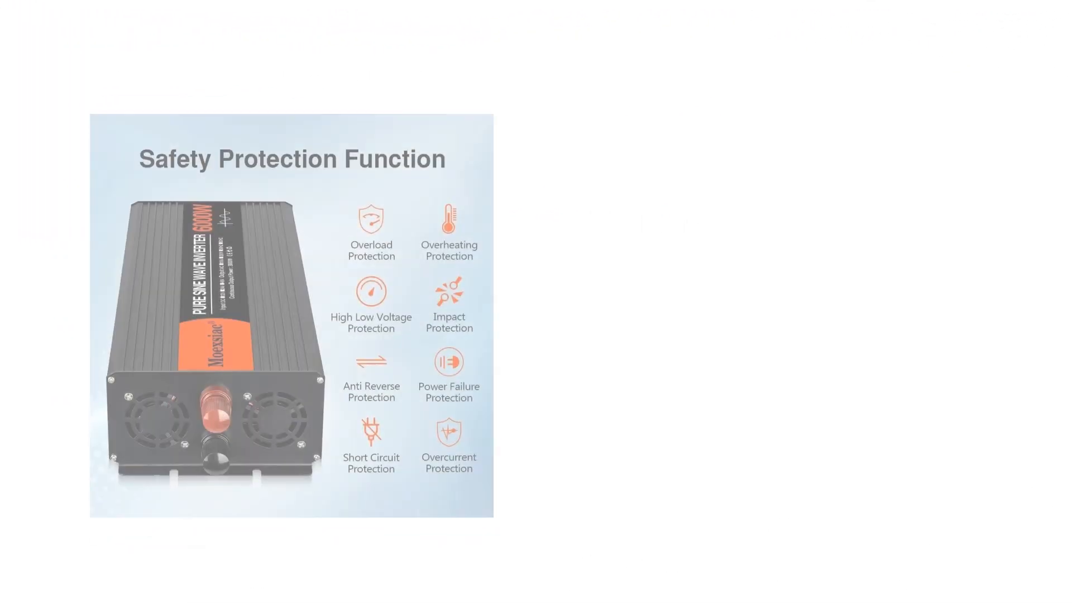